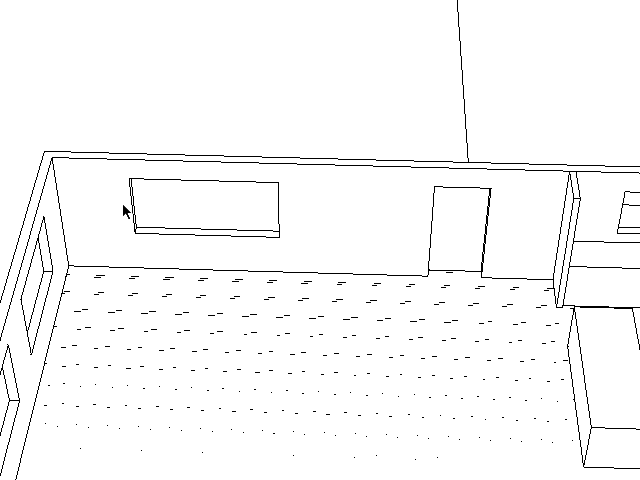
{"action": "mouse_move", "coordinate": [230, 222]}
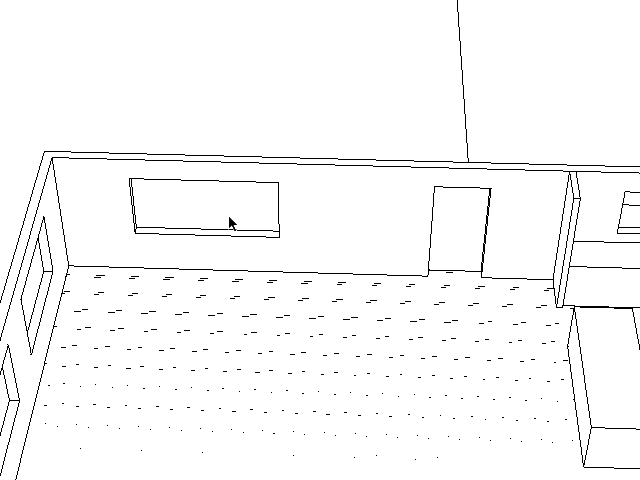
{"action": "mouse_move", "coordinate": [335, 226]}
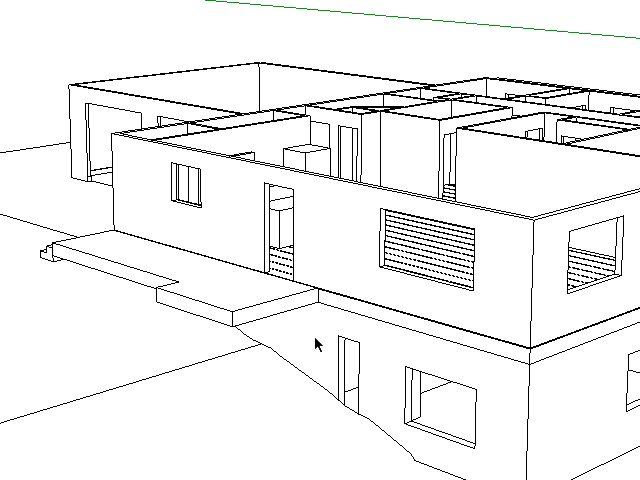
{"action": "mouse_move", "coordinate": [330, 307]}
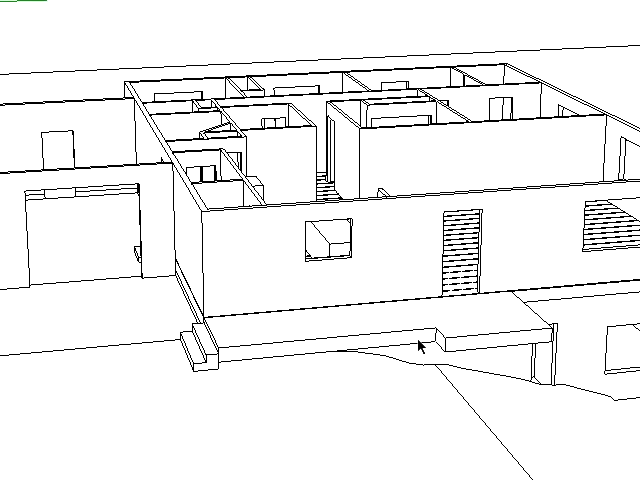
{"action": "mouse_move", "coordinate": [360, 463]}
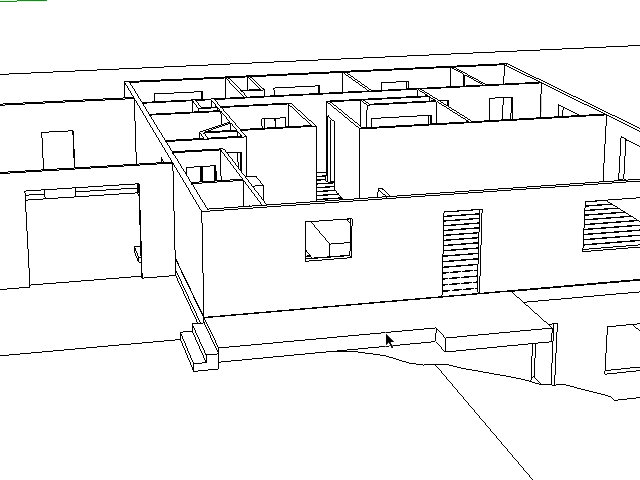
{"action": "mouse_move", "coordinate": [615, 320]}
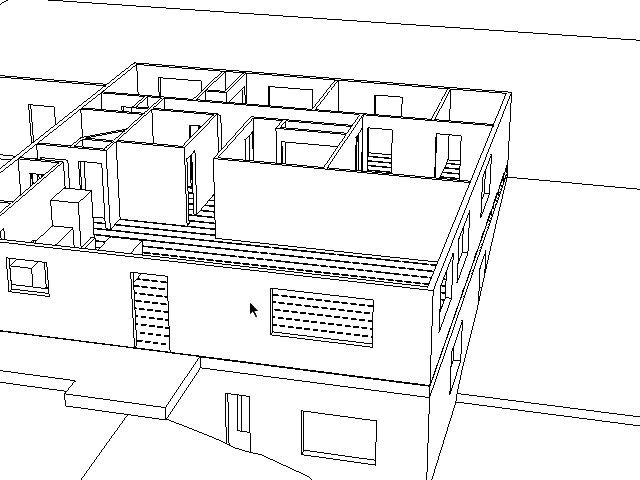
{"action": "mouse_move", "coordinate": [250, 407]}
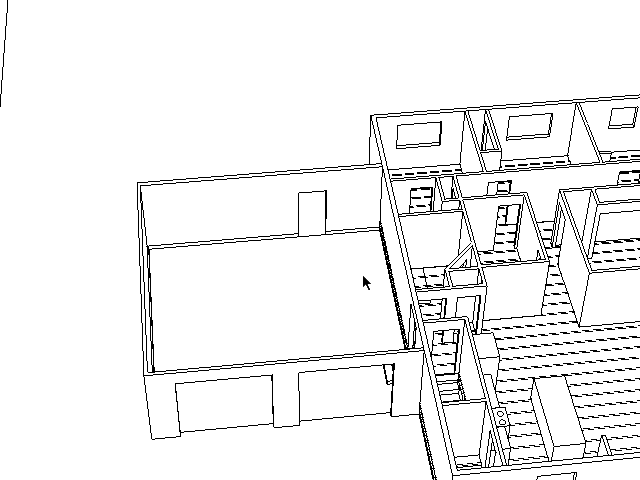
Orbit to a top-down view of the house layout with its garage, side wing and front terrace
{"action": "left_click_drag", "start_coordinate": [370, 280], "coordinate": [160, 130]}
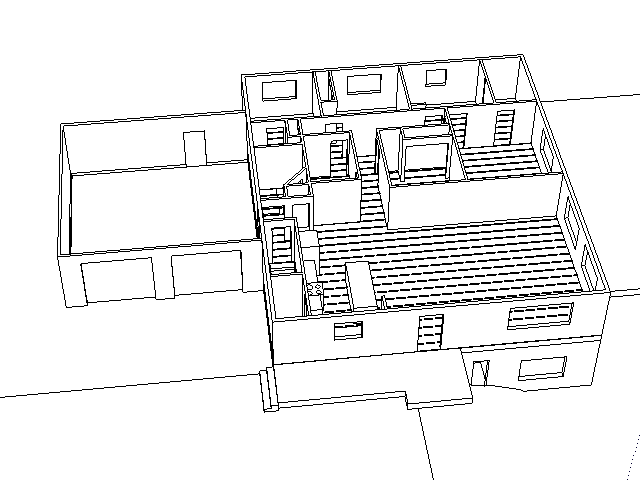
{"action": "mouse_move", "coordinate": [553, 376]}
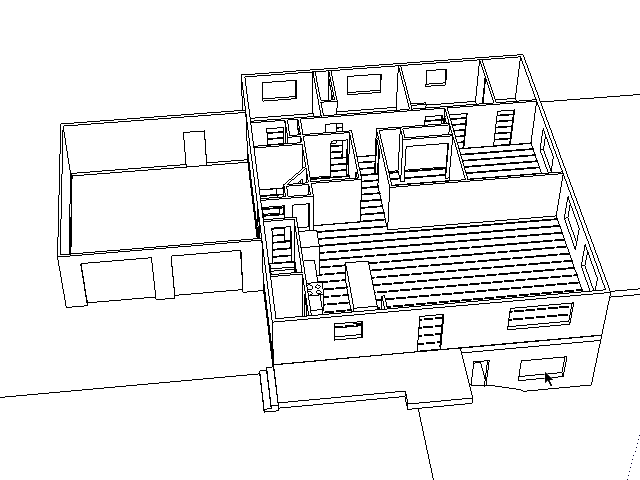
{"action": "mouse_move", "coordinate": [277, 9]}
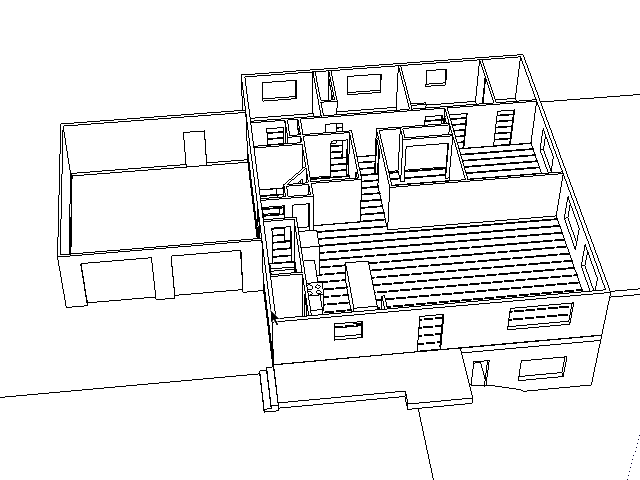
{"action": "mouse_move", "coordinate": [123, 278]}
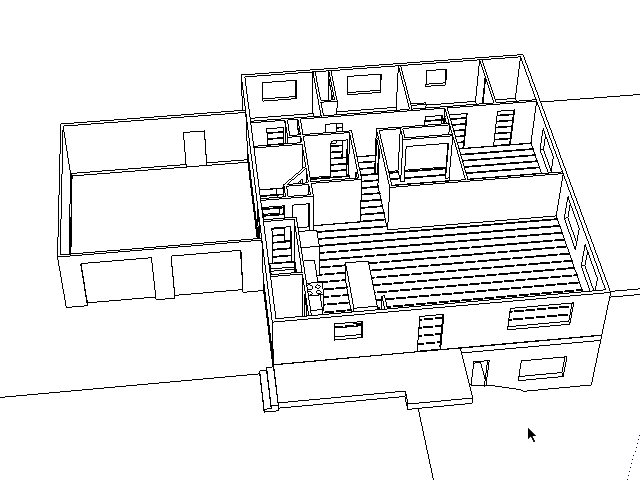
{"action": "mouse_move", "coordinate": [357, 96]}
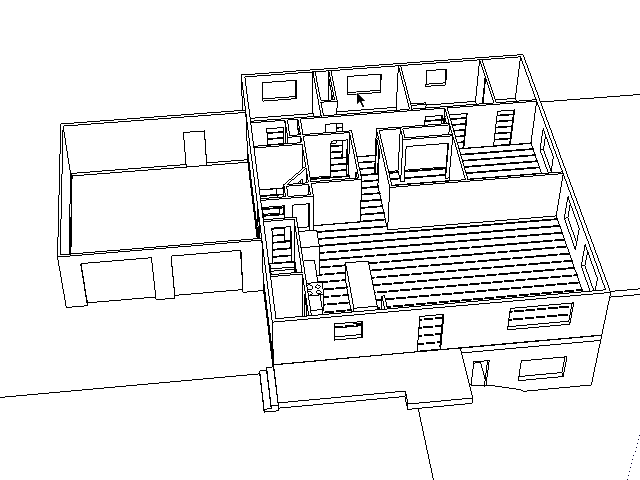
{"action": "mouse_move", "coordinate": [311, 30]}
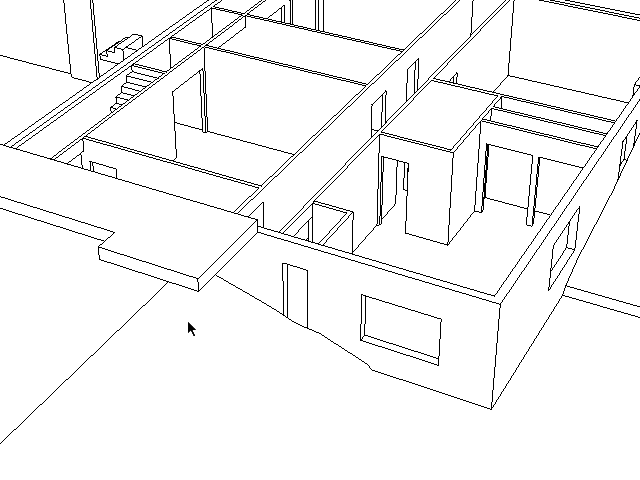
{"action": "mouse_move", "coordinate": [40, 268]}
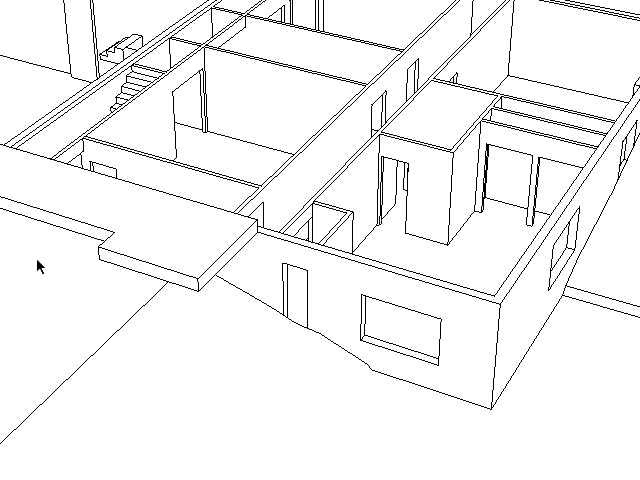